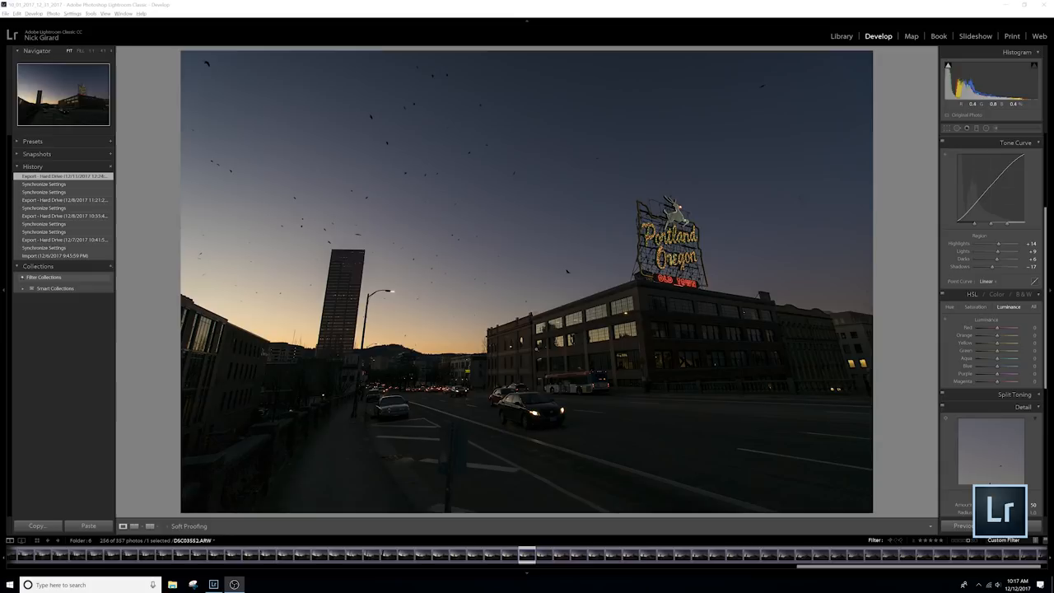
Switch to the Library module to view the dusk Portland Oregon sign photo.
left_click(841, 35)
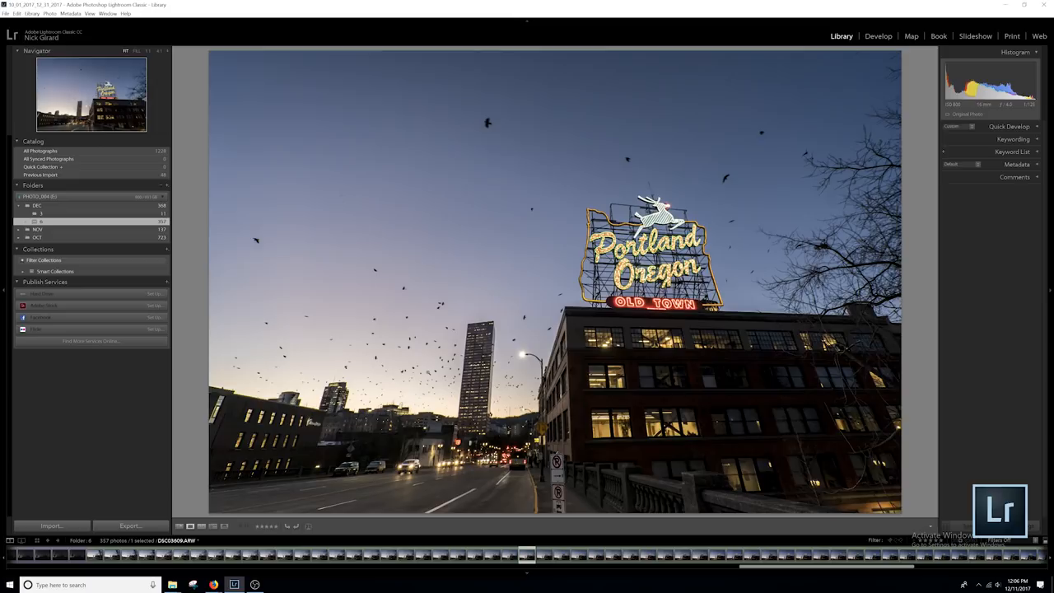
Show the 256 filtered hyperlapse frames in Grid view and begin exporting them.
left_click(877, 36)
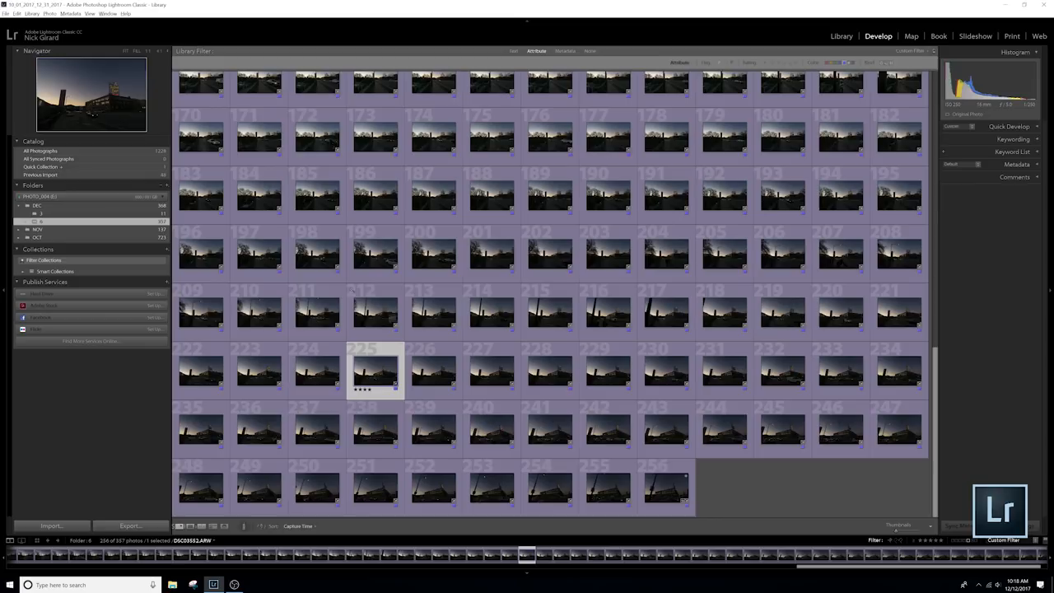
left_click(6, 14)
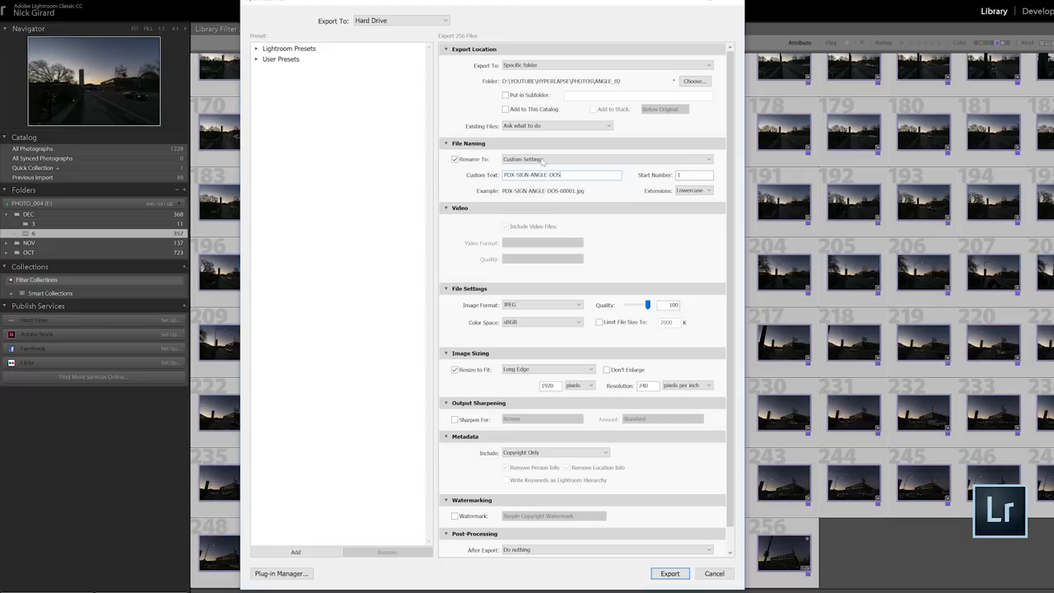
Set export file names to custom text plus a zero-padded Sequence # token.
left_click(605, 159)
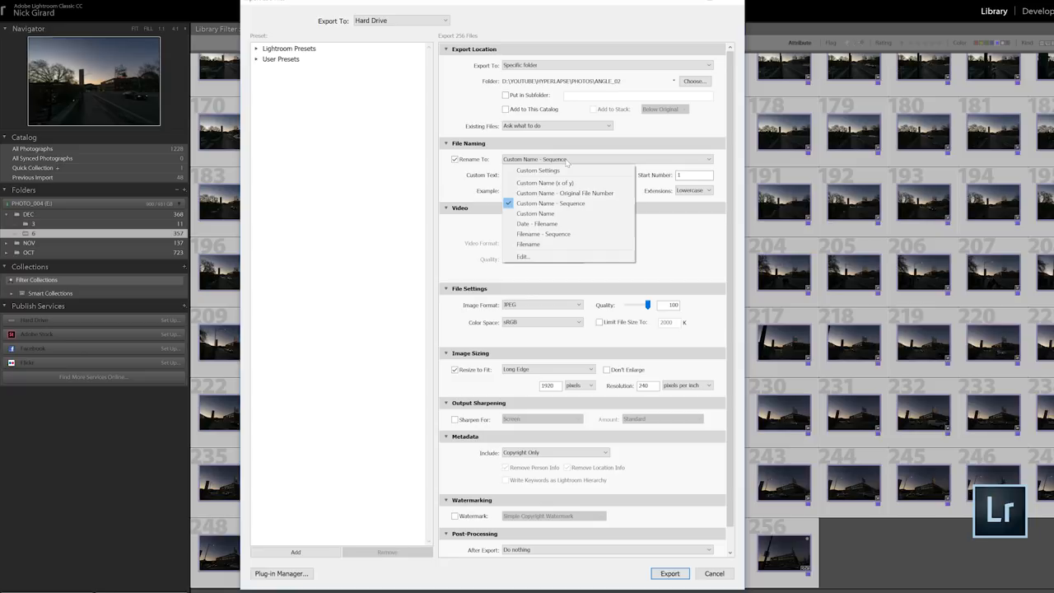
left_click(523, 256)
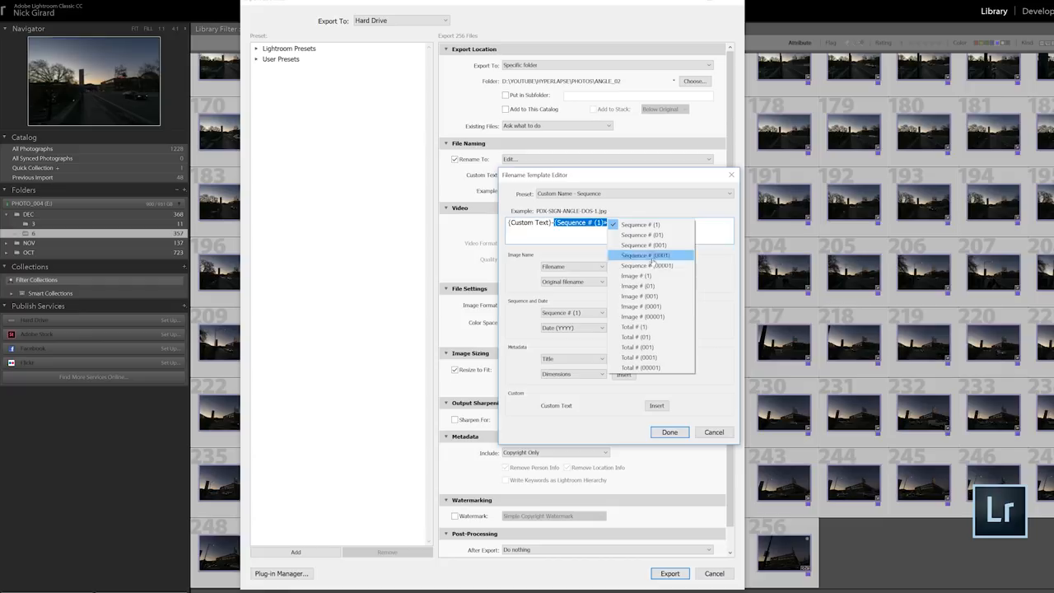
left_click(669, 431)
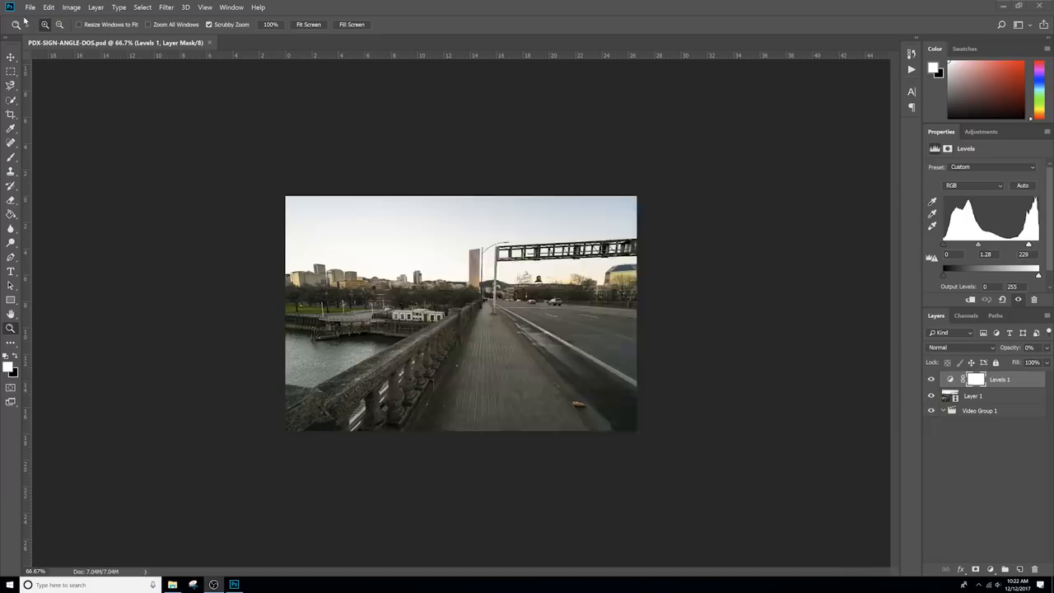
Open the exported frames as an image sequence at 23.976 fps.
left_click(31, 7)
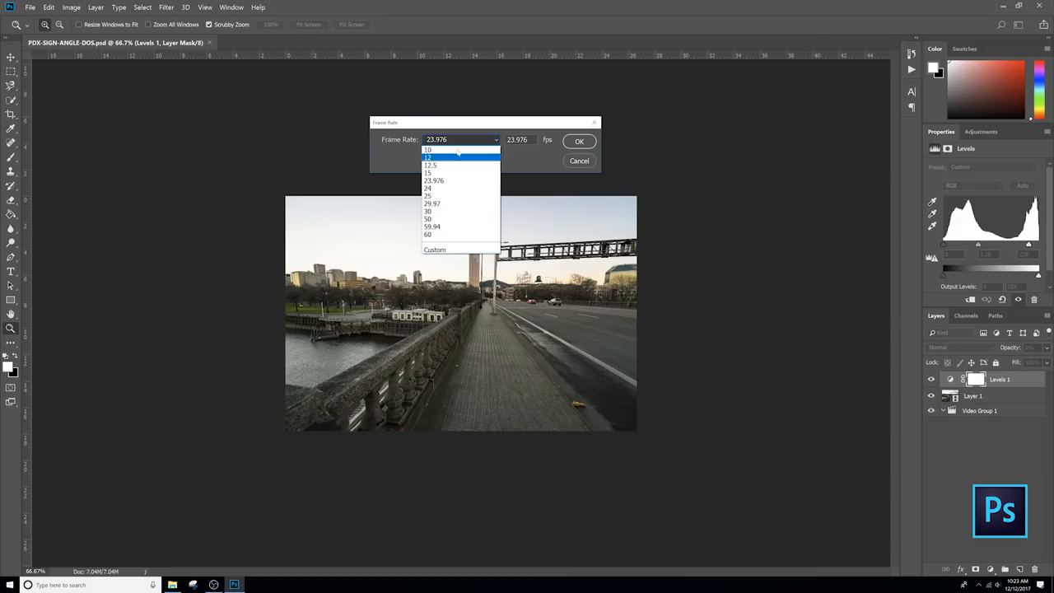
left_click(434, 180)
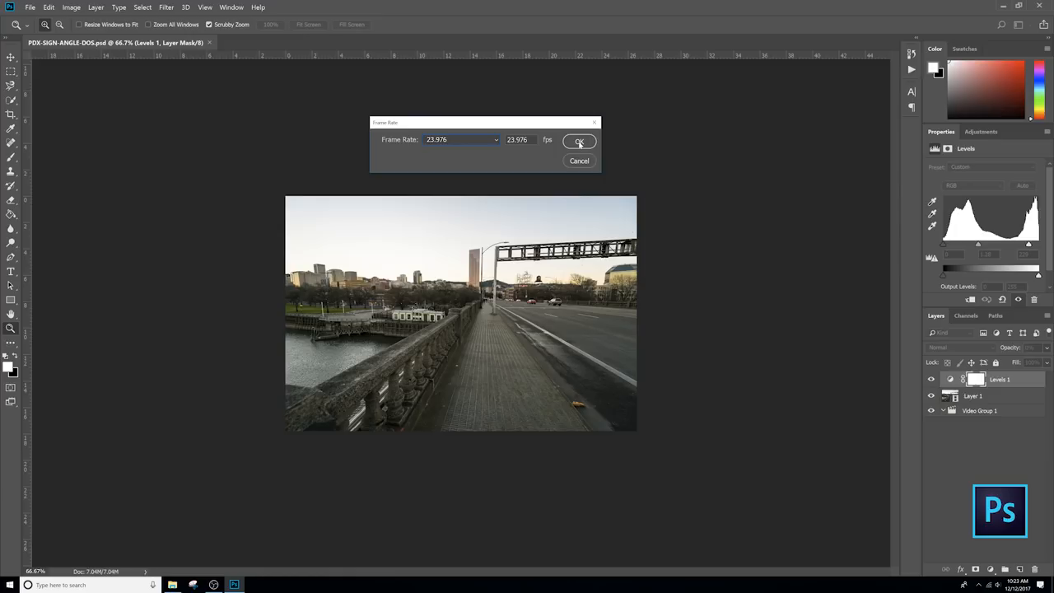
left_click(579, 140)
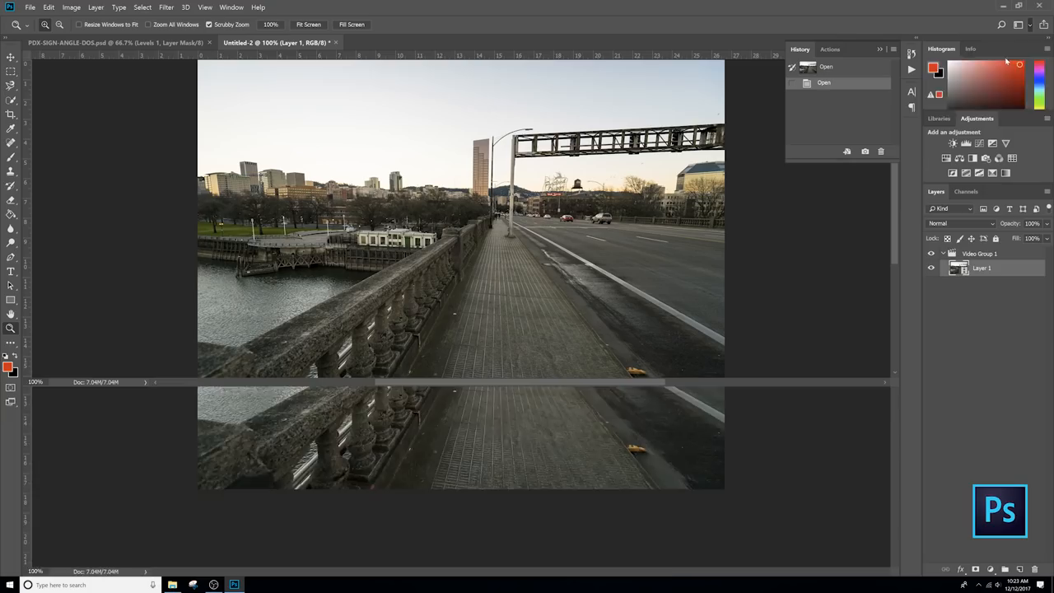
Show the video Timeline and play back the hyperlapse image sequence.
left_click(1011, 47)
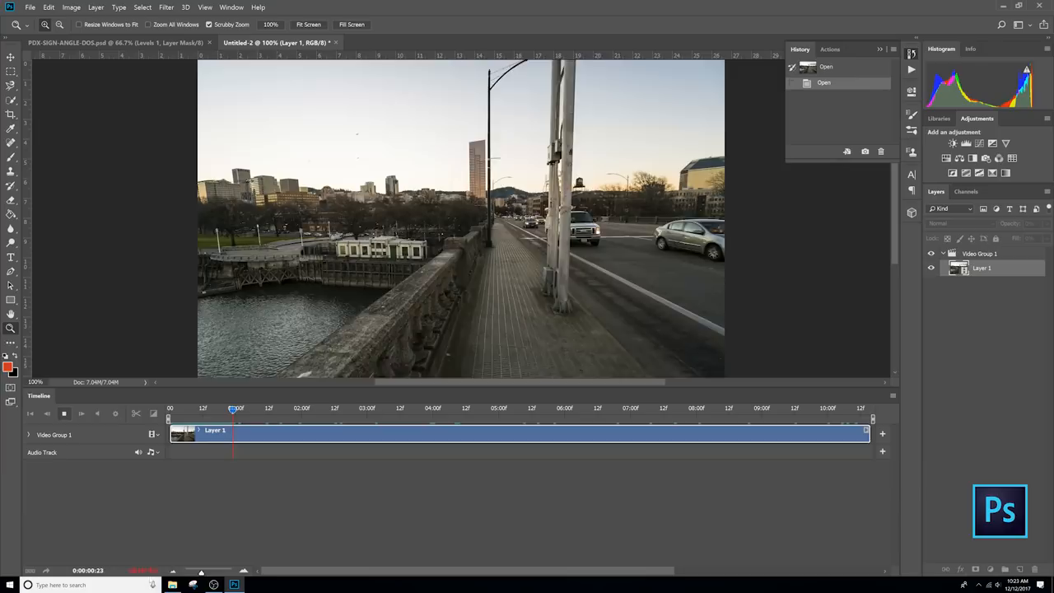
left_click(65, 413)
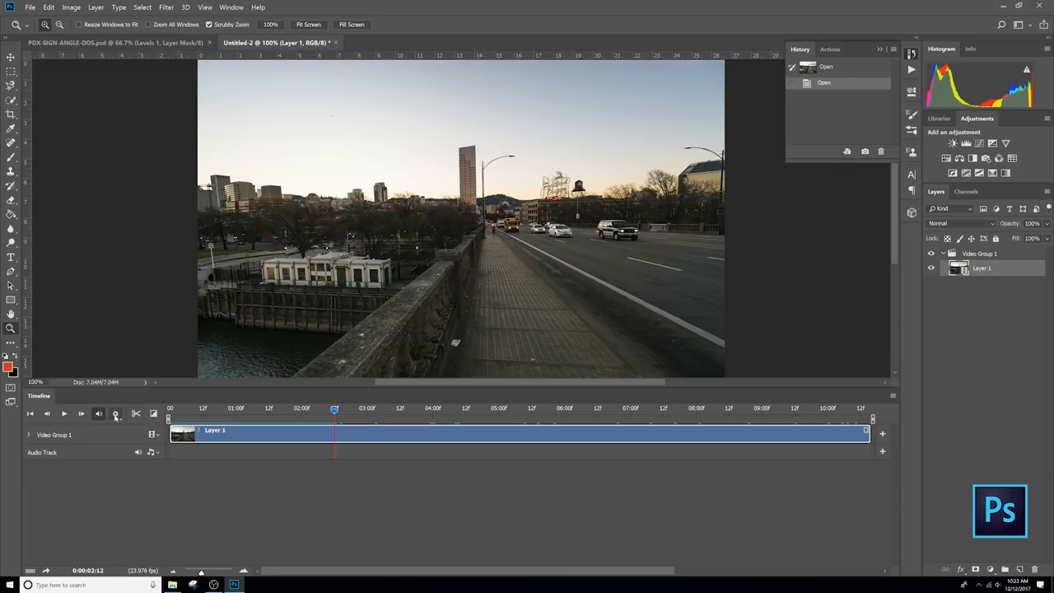
left_click(64, 414)
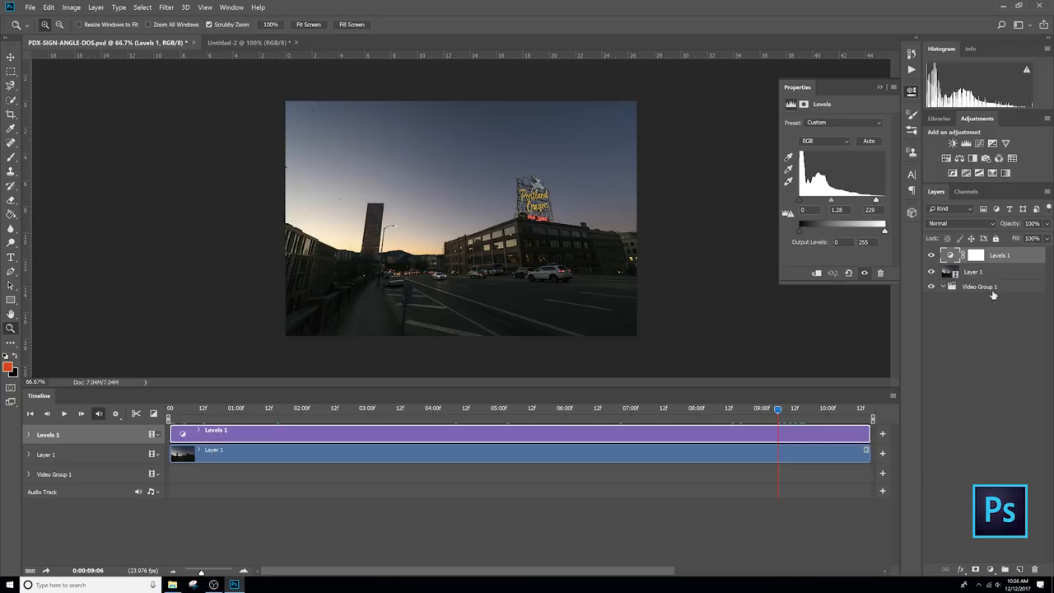
Select the Video Group 1 track in the PDX-SIGN-ANGLE-DOS timeline.
left_click(29, 434)
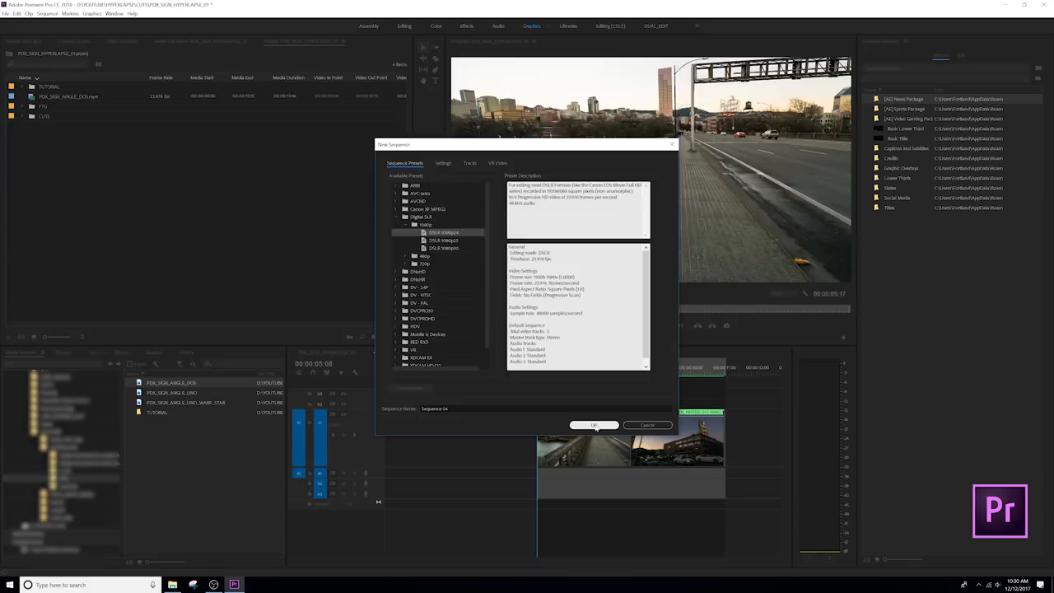
Create the DSLR 1080p24 Sequence 04 and add the PDX_SIGN_ANGLE_DOS clip.
left_click(594, 424)
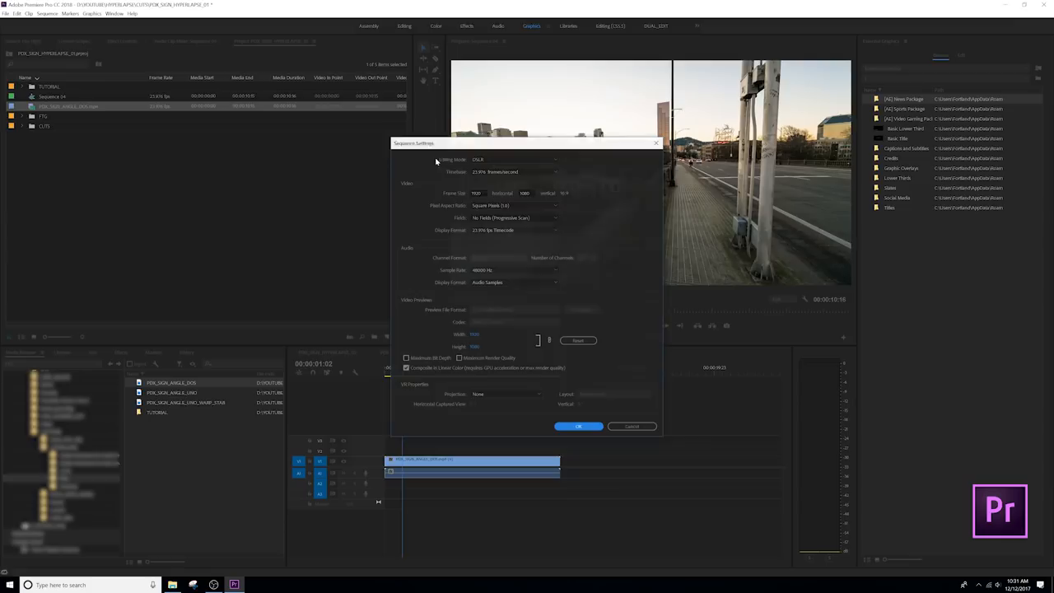
left_click(578, 425)
type("warp")
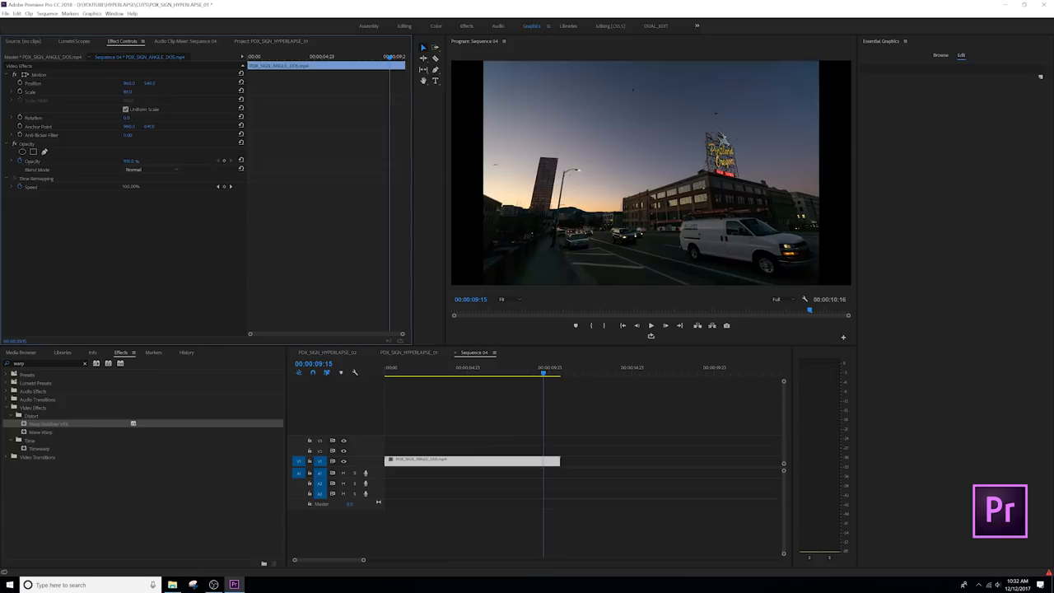
Select the clip in Sequence 04 for nesting.
left_click(472, 460)
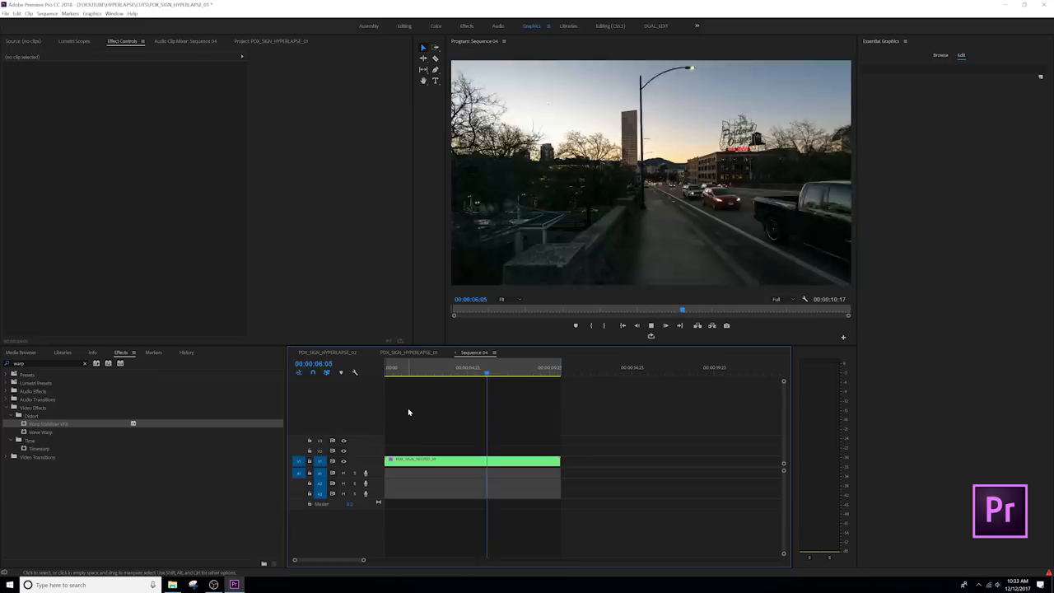
Nest the stabilized clip as a new sequence named 'POX_SIGN_NESTED_0'.
left_click(474, 367)
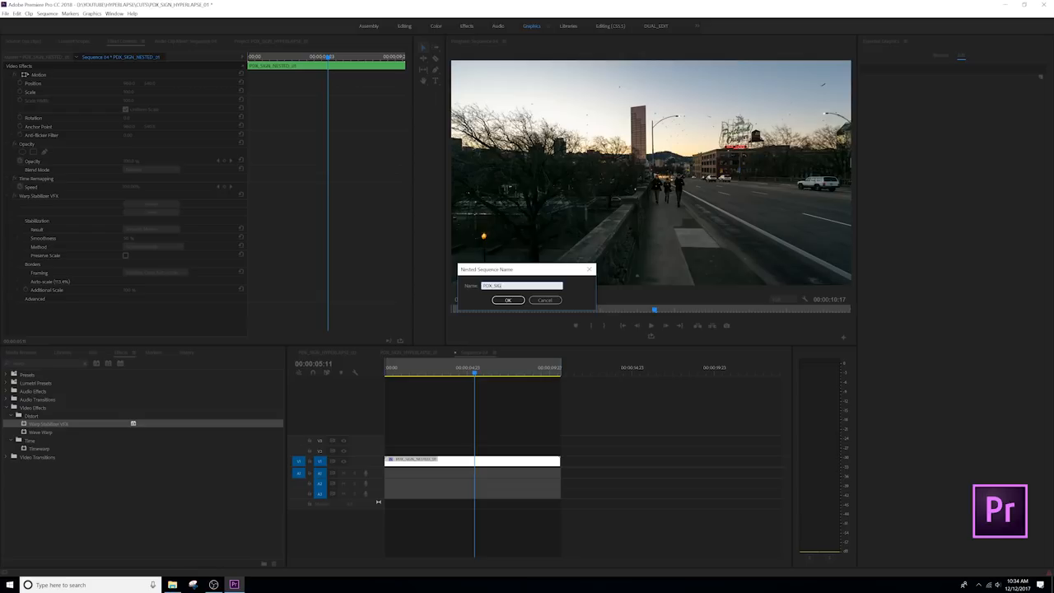
type("POX_SIGN_NESTED_0")
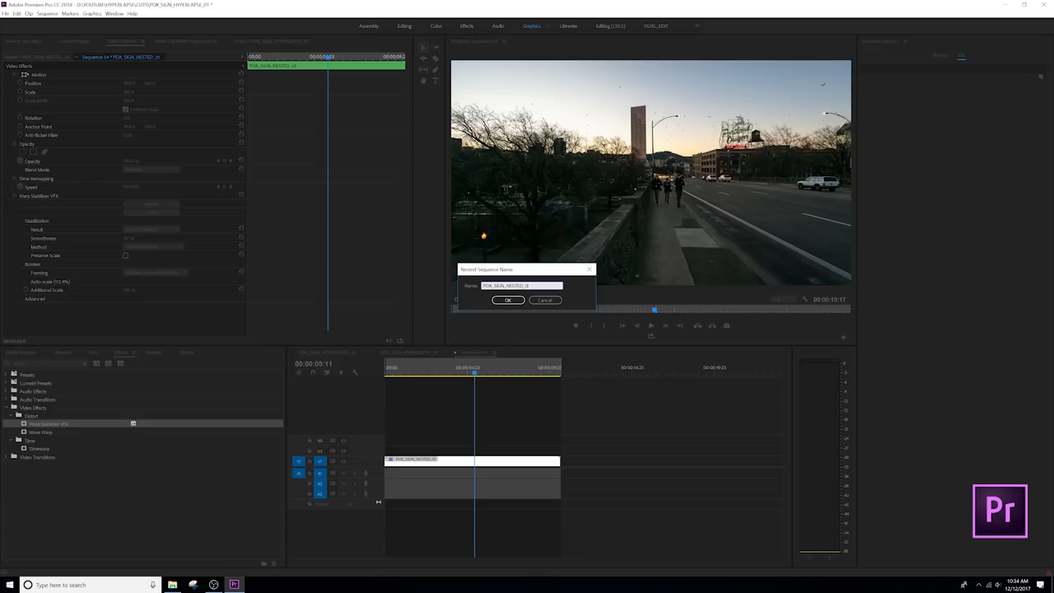
left_click(507, 300)
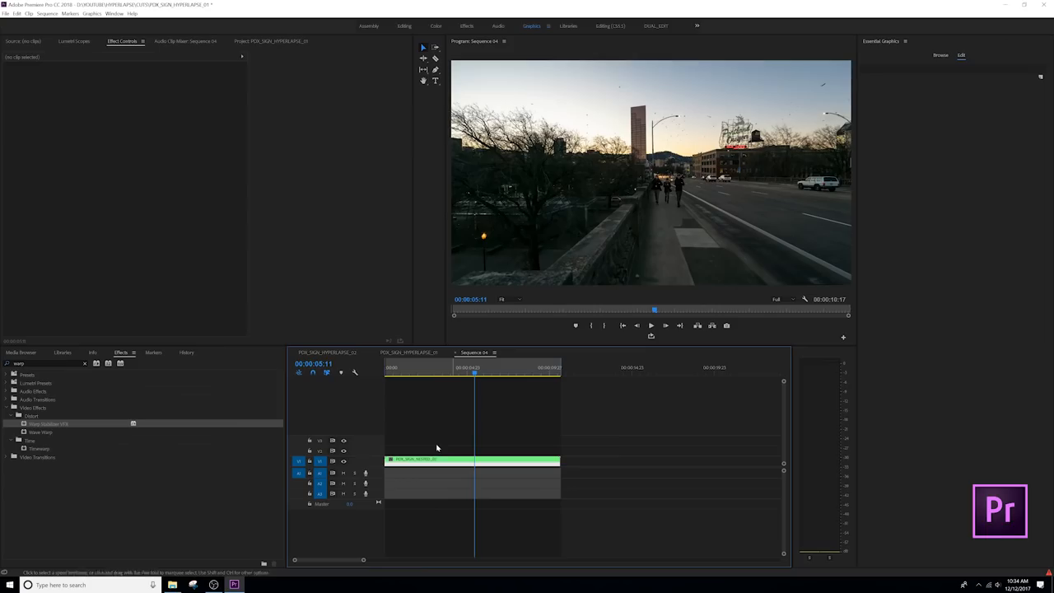
Bring up the context menu for the nested clip in Sequence 04.
right_click(428, 459)
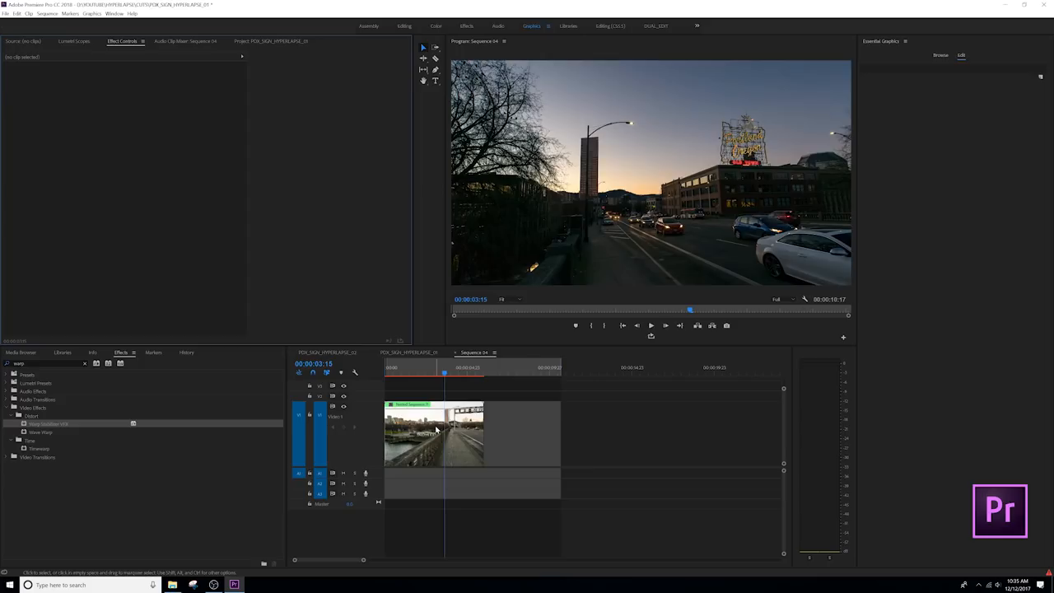
Switch to the PDX_SIGN_HYPERLAPSE_02 sequence holding the three sign-angle clips on V1.
left_click(434, 432)
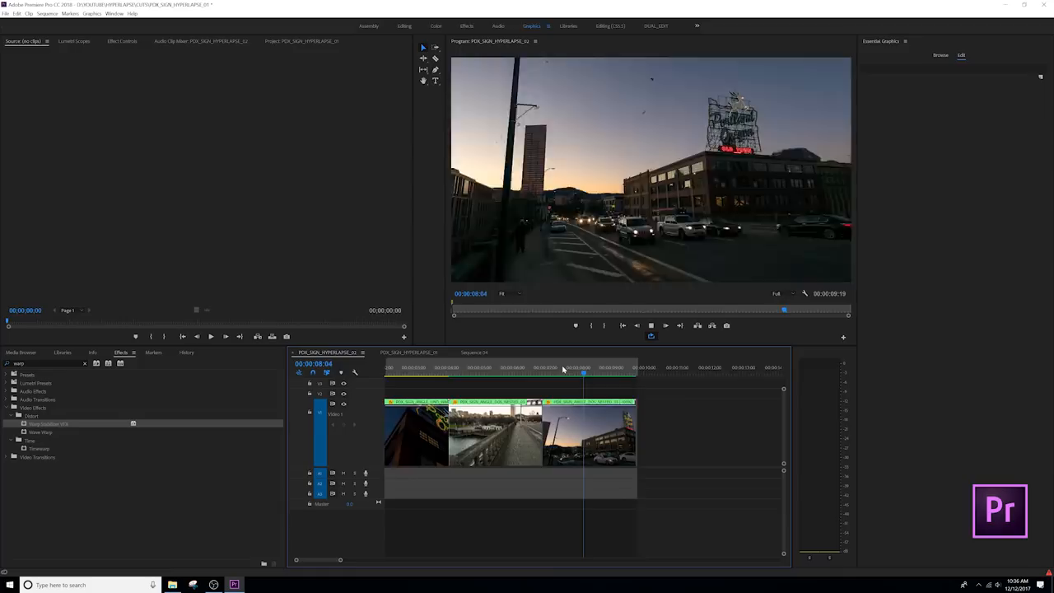
Export PDX_SIGN_HYPERLAPSE_02 as H.264 .mp4 using the YouTube 1080p HD preset.
left_click(7, 13)
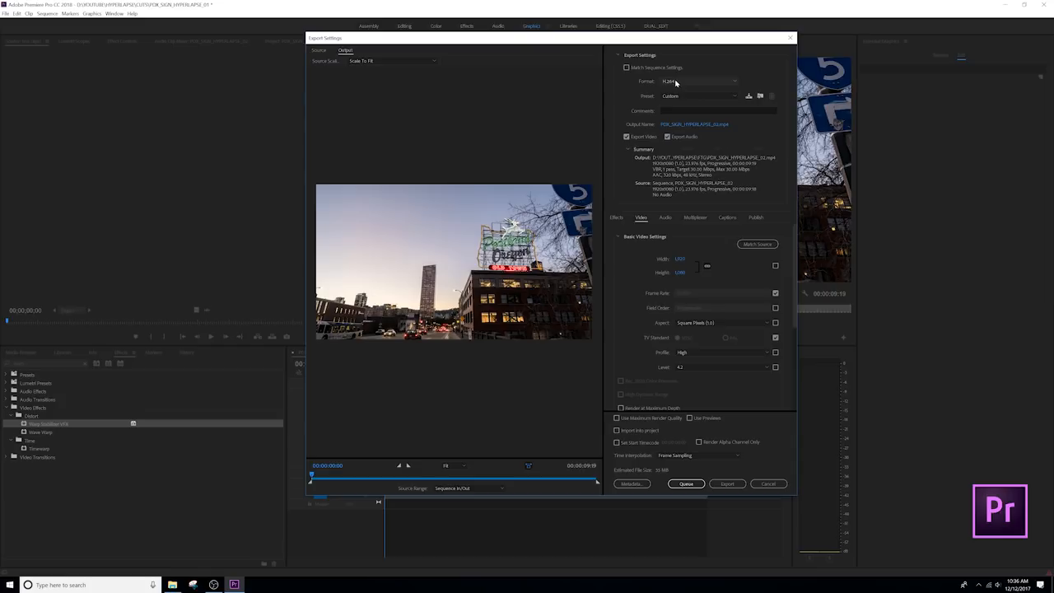
left_click(698, 95)
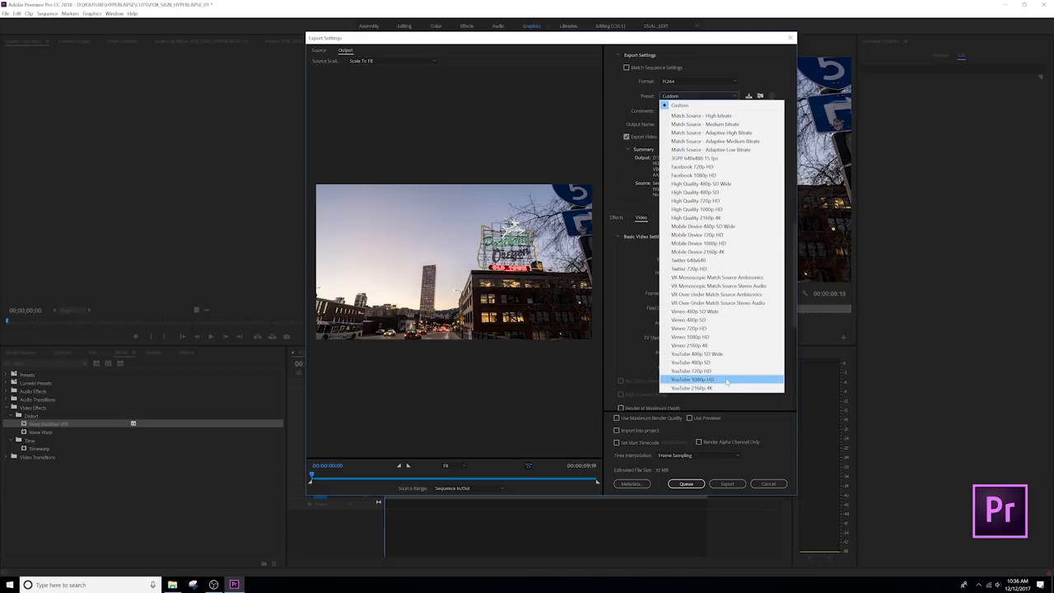
left_click(693, 379)
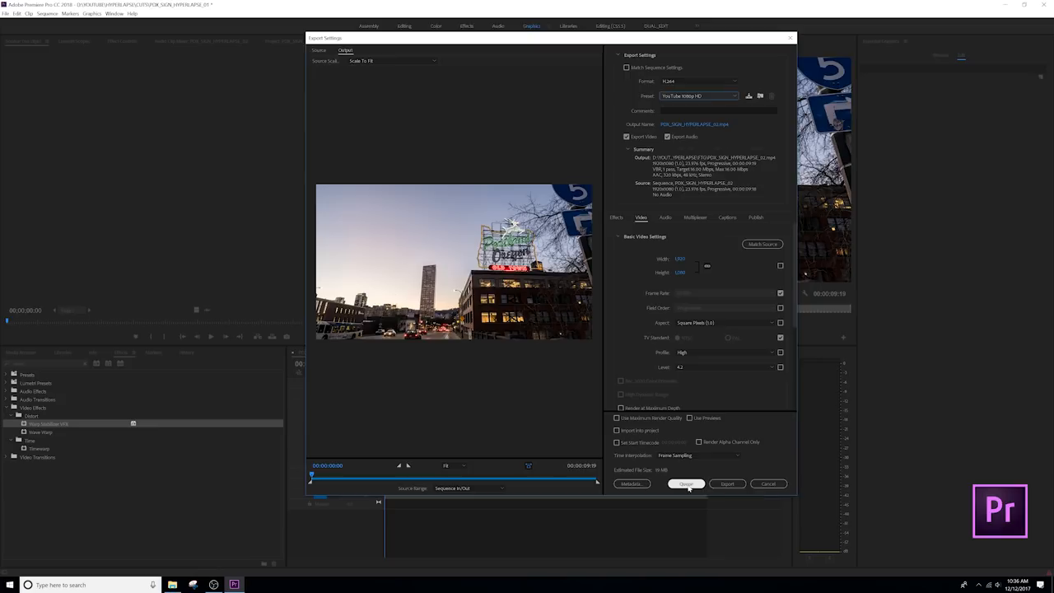